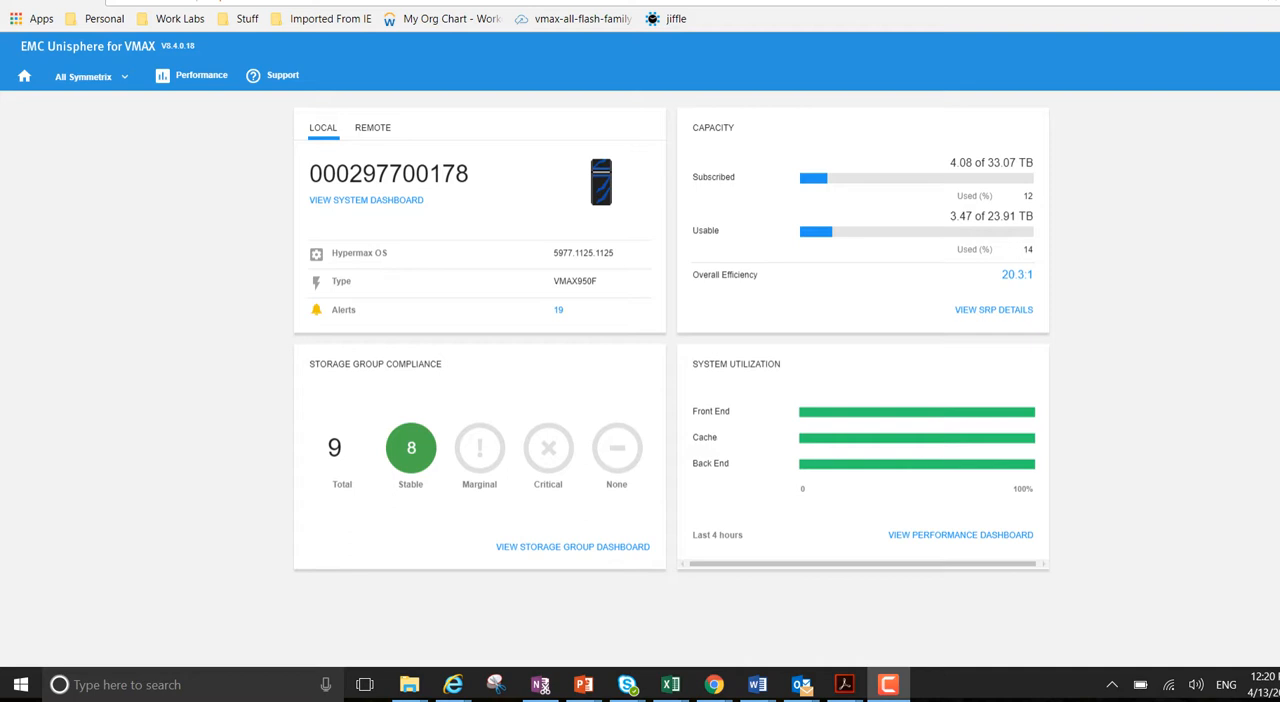
Navigate from the home menu to Administration and its Alert Settings page
{"action": "left_click", "coordinate": [24, 76]}
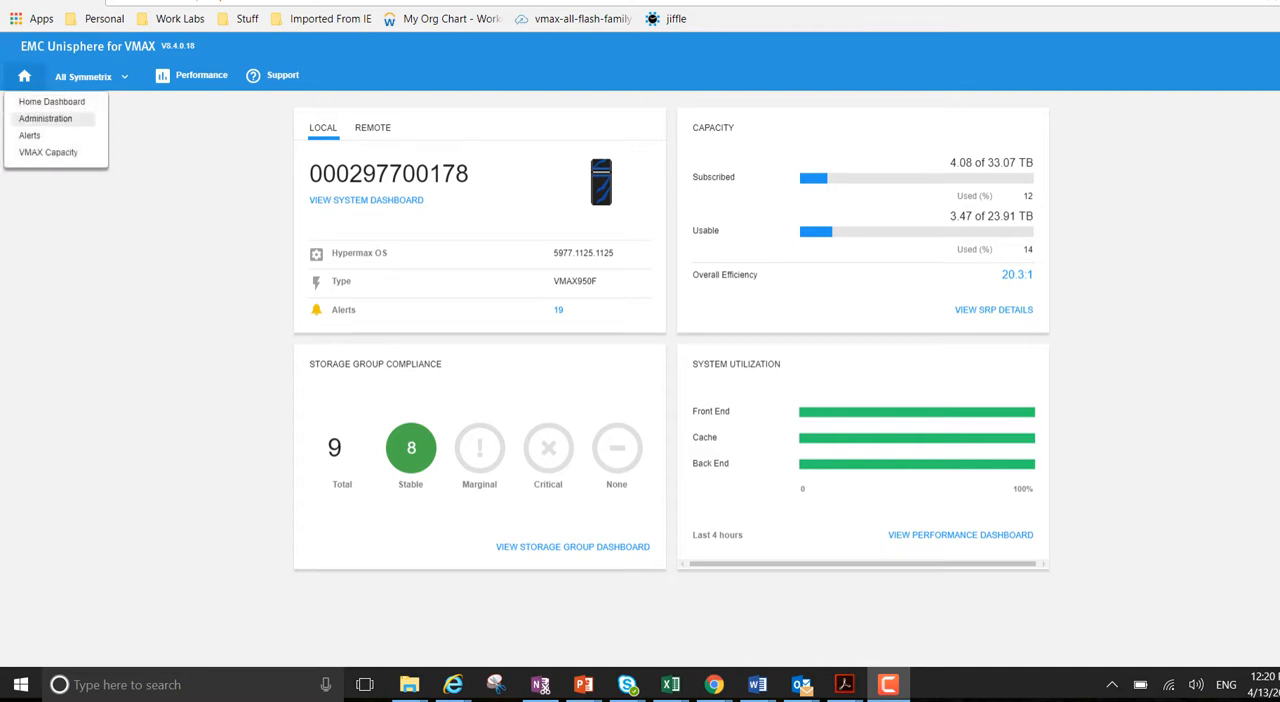
{"action": "left_click", "coordinate": [44, 118]}
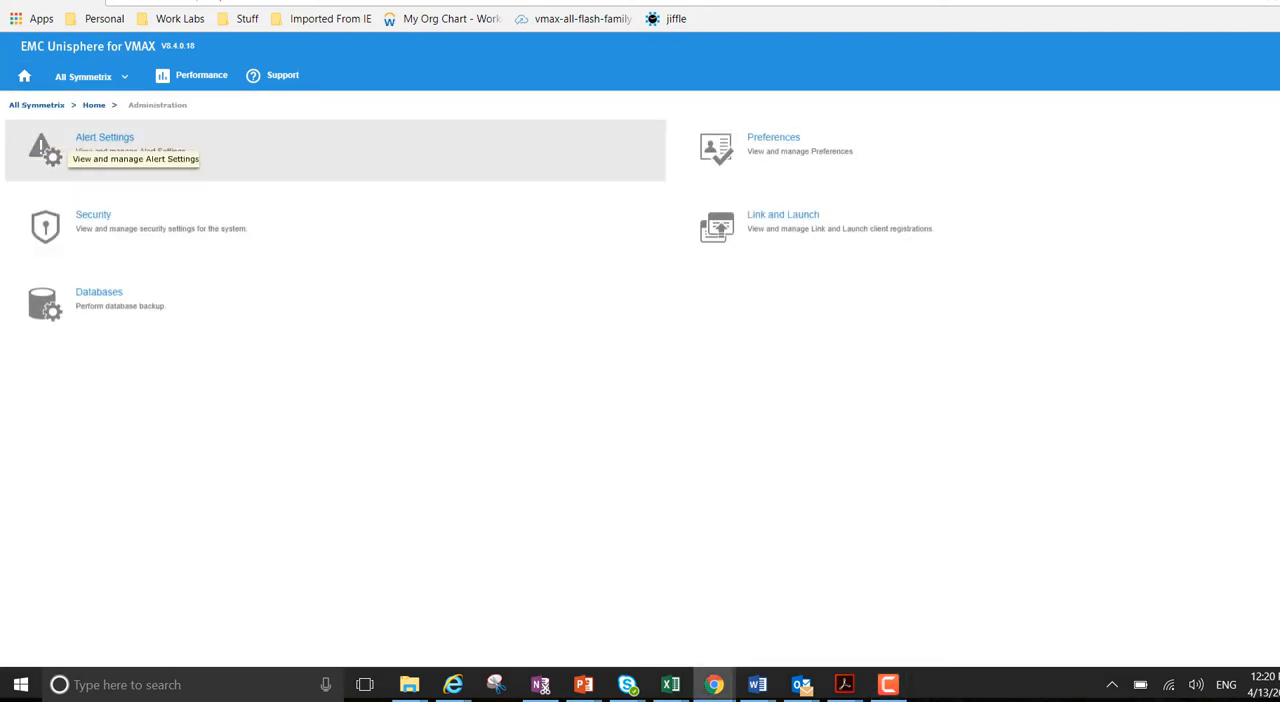
{"action": "left_click", "coordinate": [104, 136]}
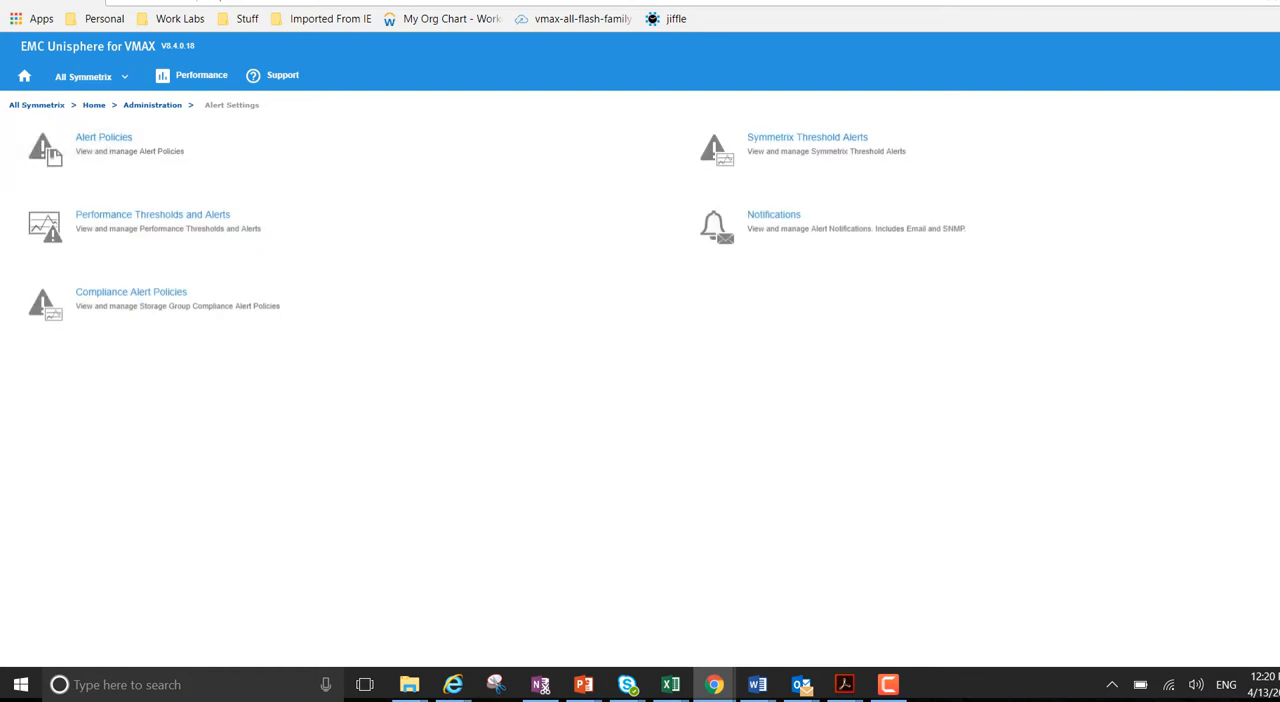
{"action": "mouse_move", "coordinate": [152, 214]}
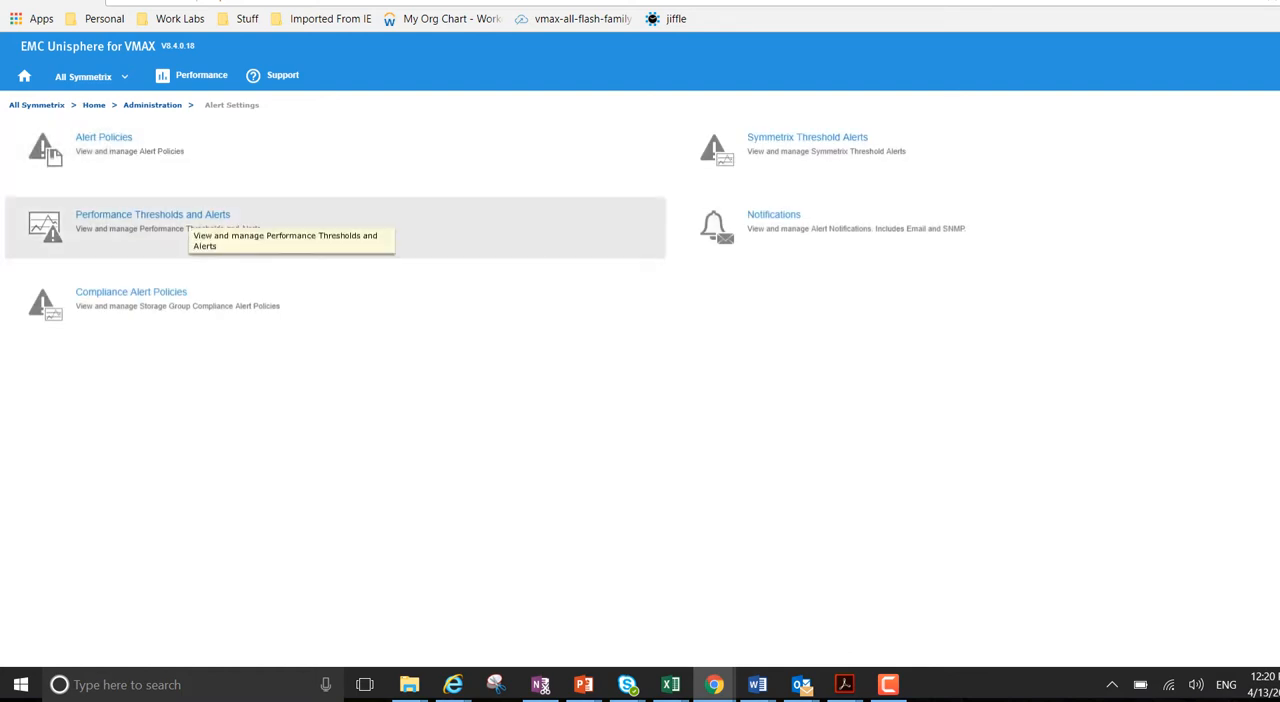
In Performance Thresholds and Alerts, select the Allocated Capacity metric for a new threshold
{"action": "left_click", "coordinate": [152, 214]}
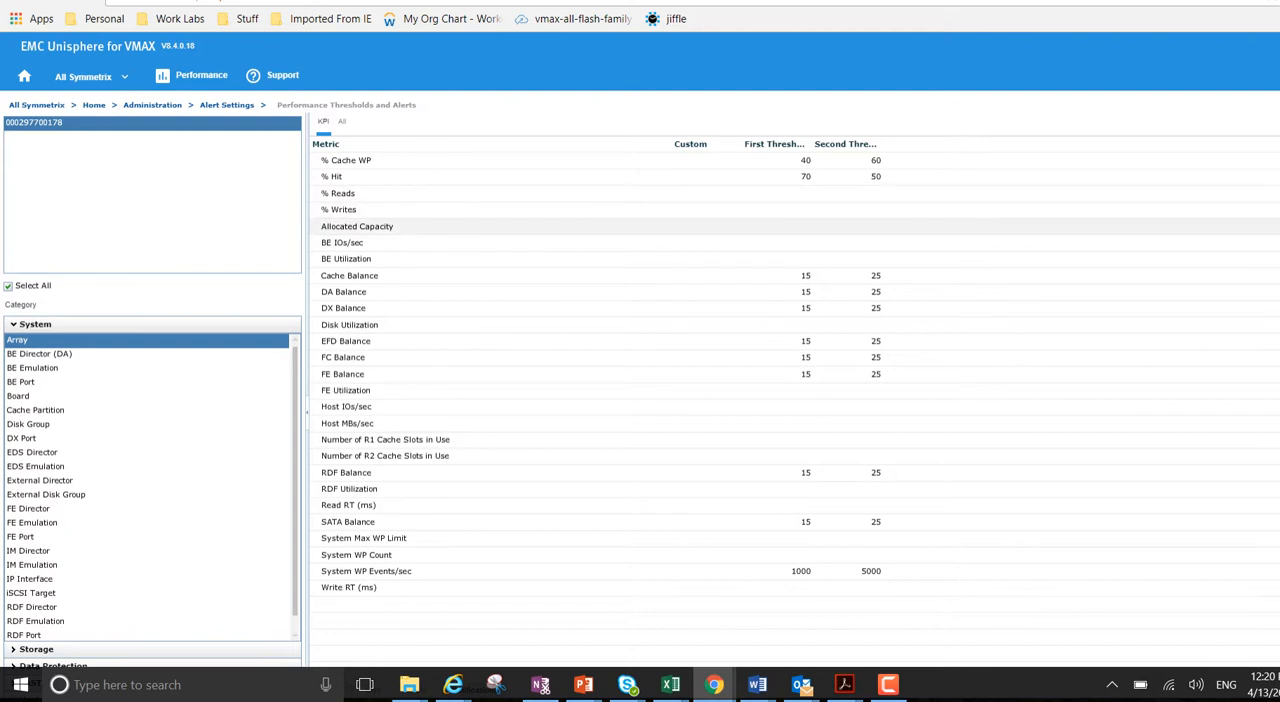
{"action": "left_click", "coordinate": [356, 226]}
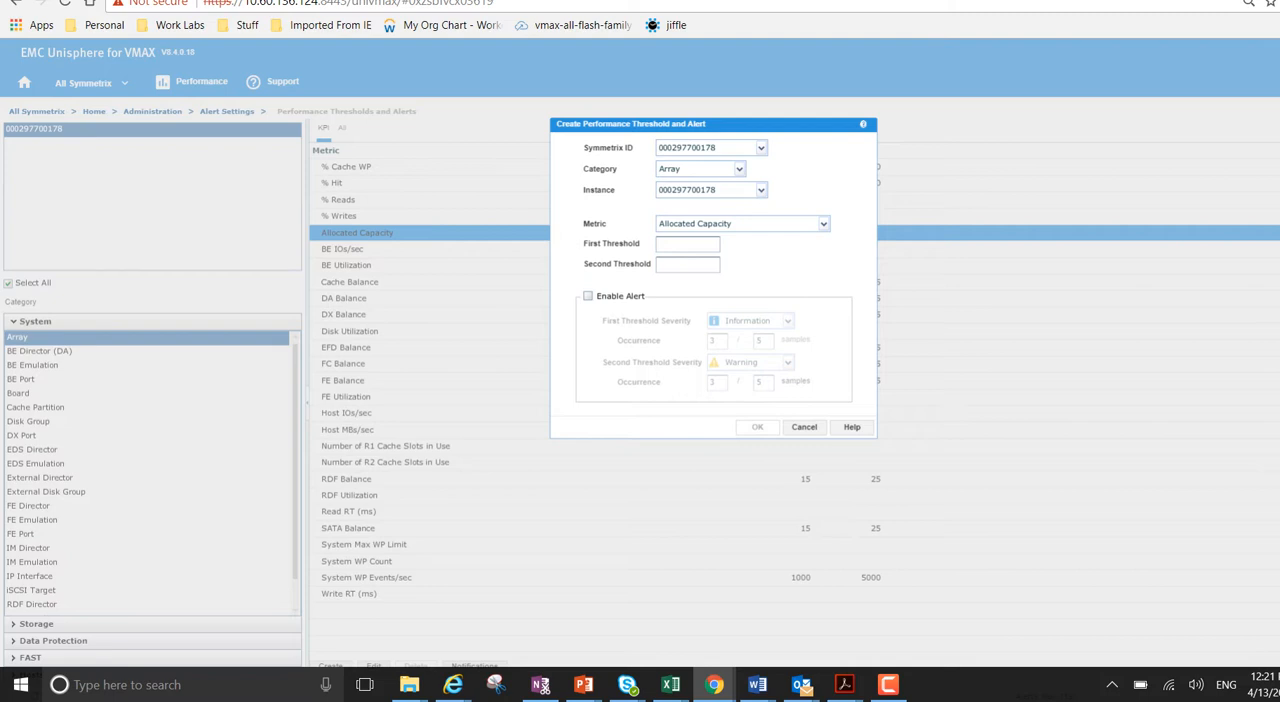
Keep Array as the category and enter 60 as the first threshold
{"action": "left_click", "coordinate": [738, 168]}
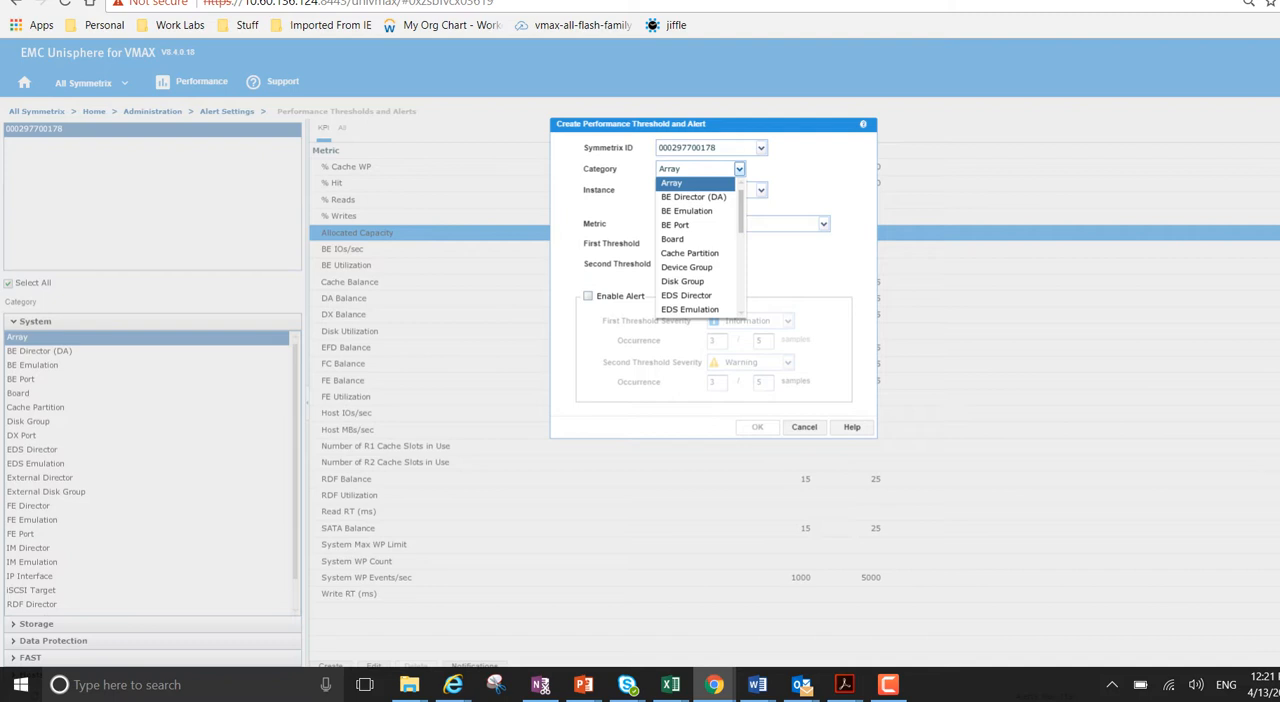
{"action": "left_click", "coordinate": [672, 184]}
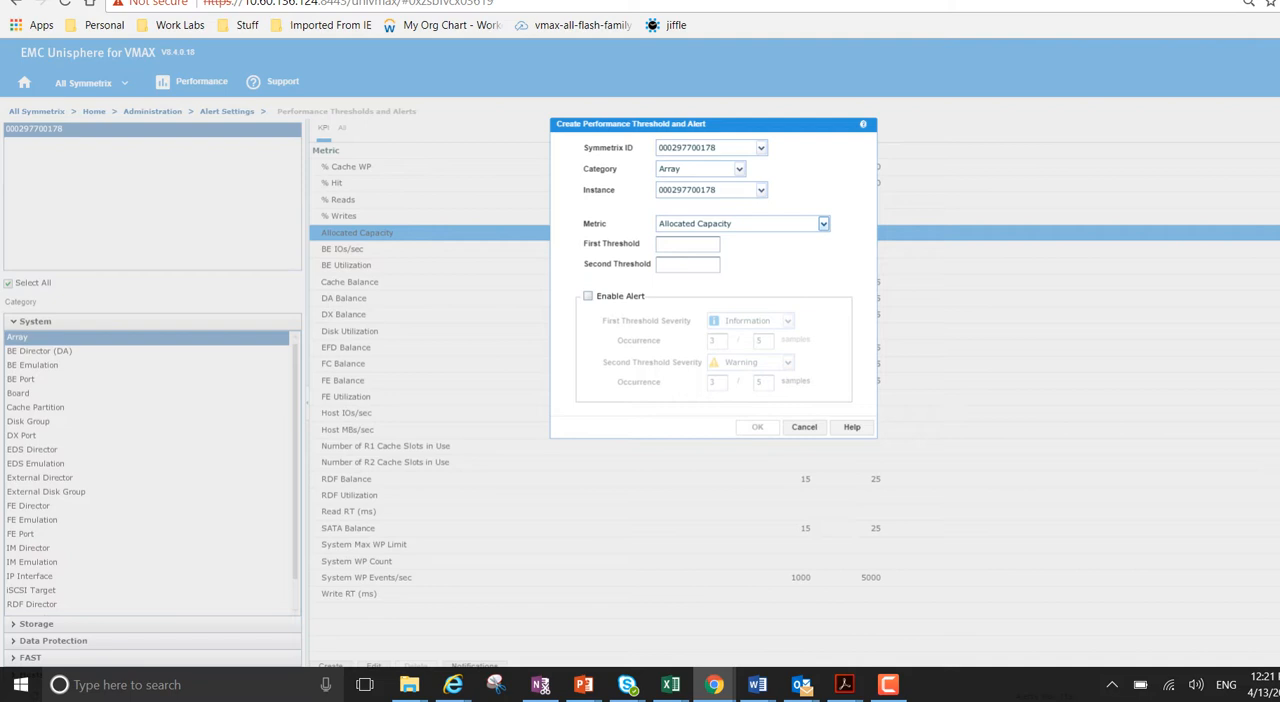
{"action": "left_click", "coordinate": [688, 244]}
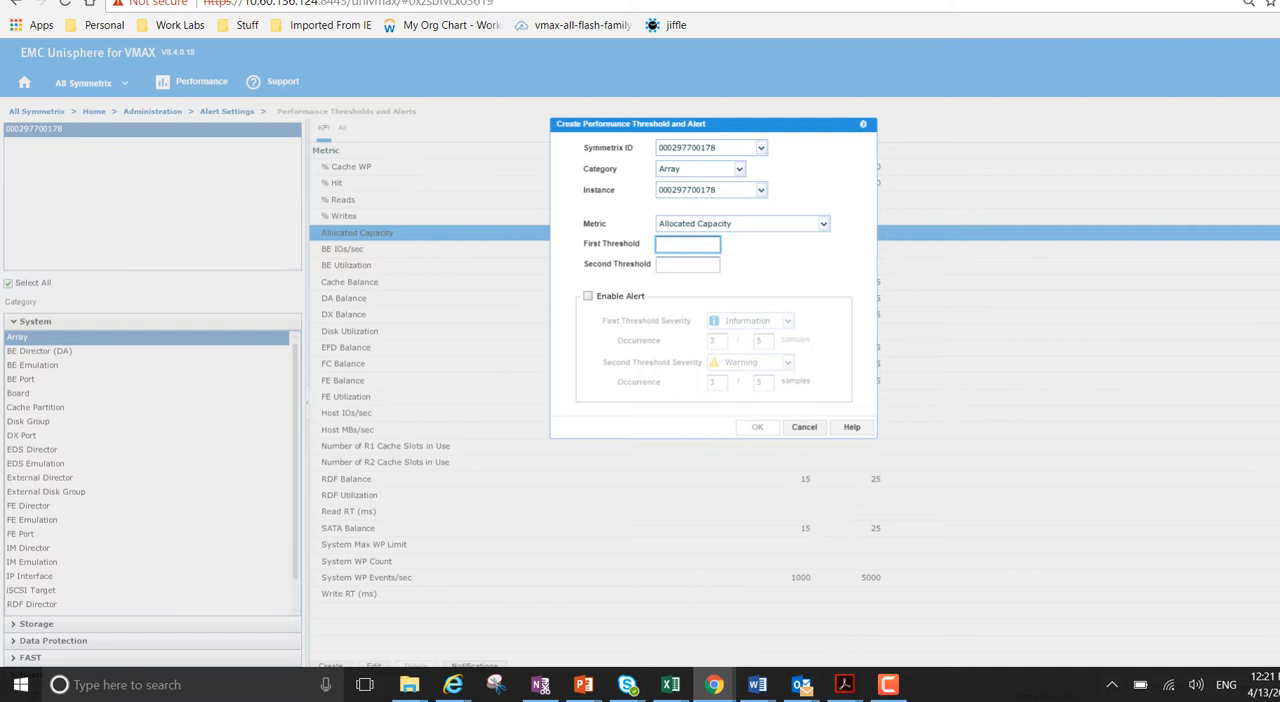
{"action": "left_click", "coordinate": [688, 244]}
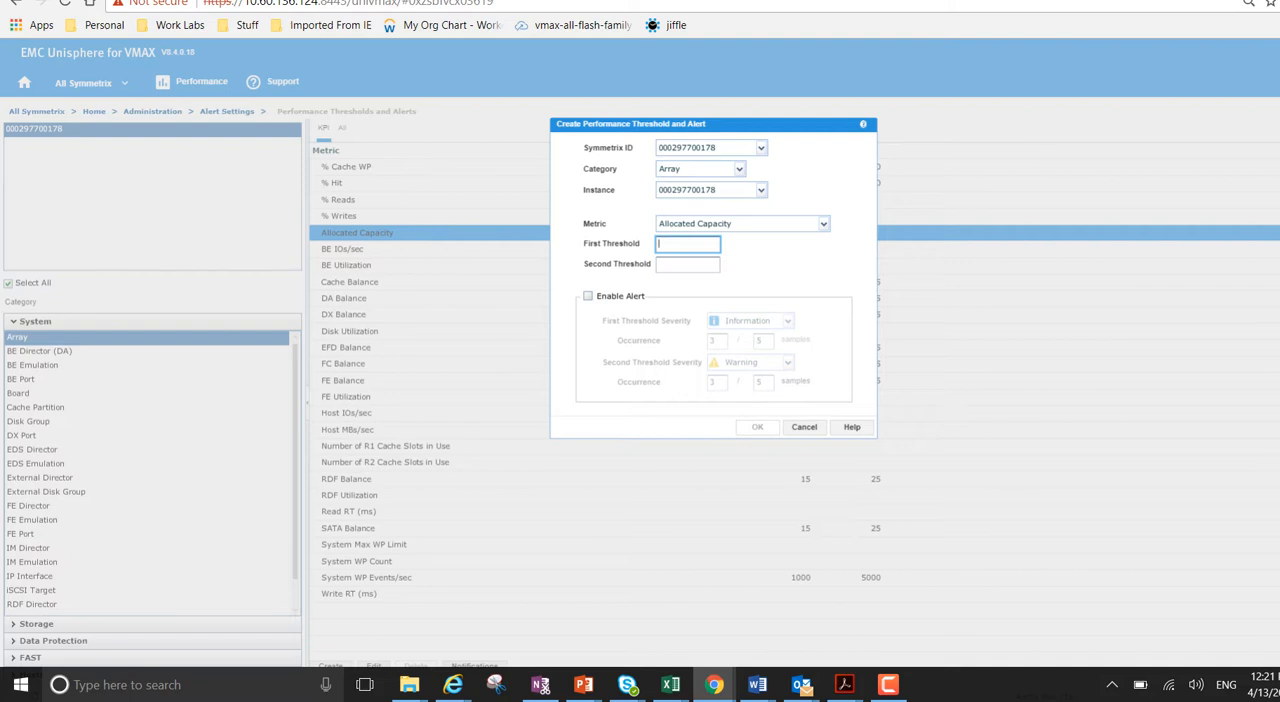
{"action": "type", "text": "60"}
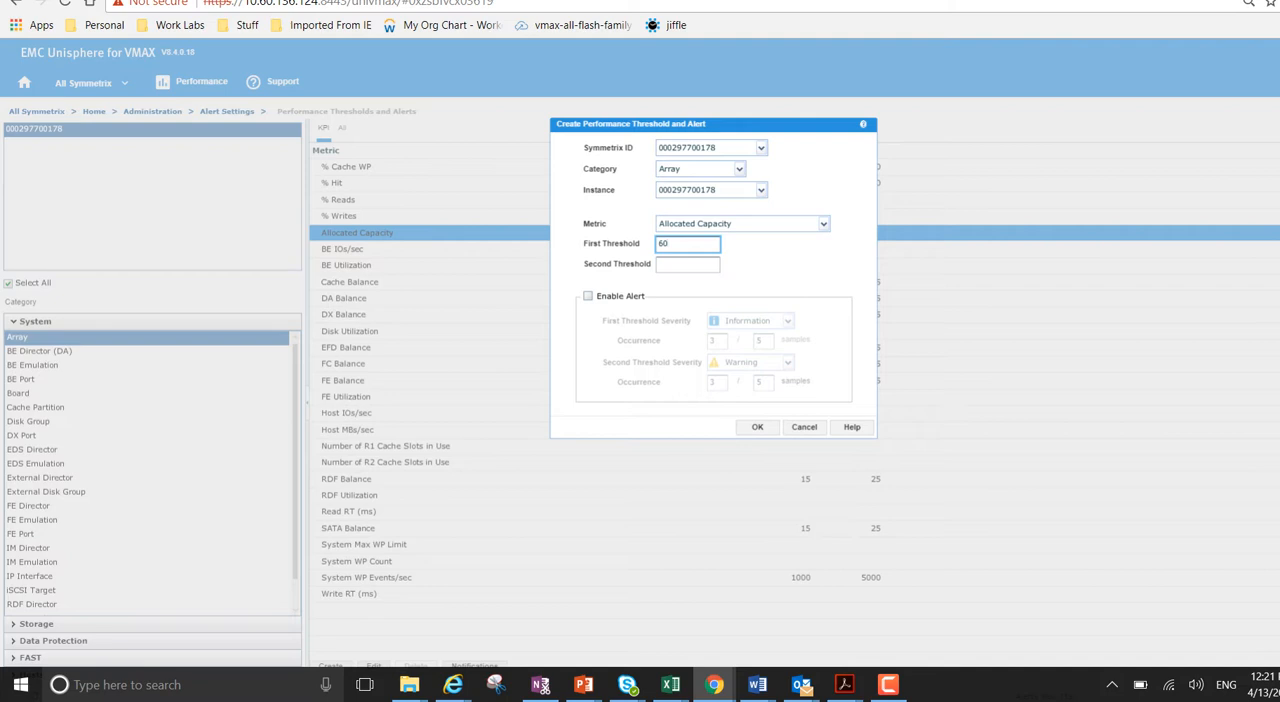
{"action": "left_click", "coordinate": [688, 264]}
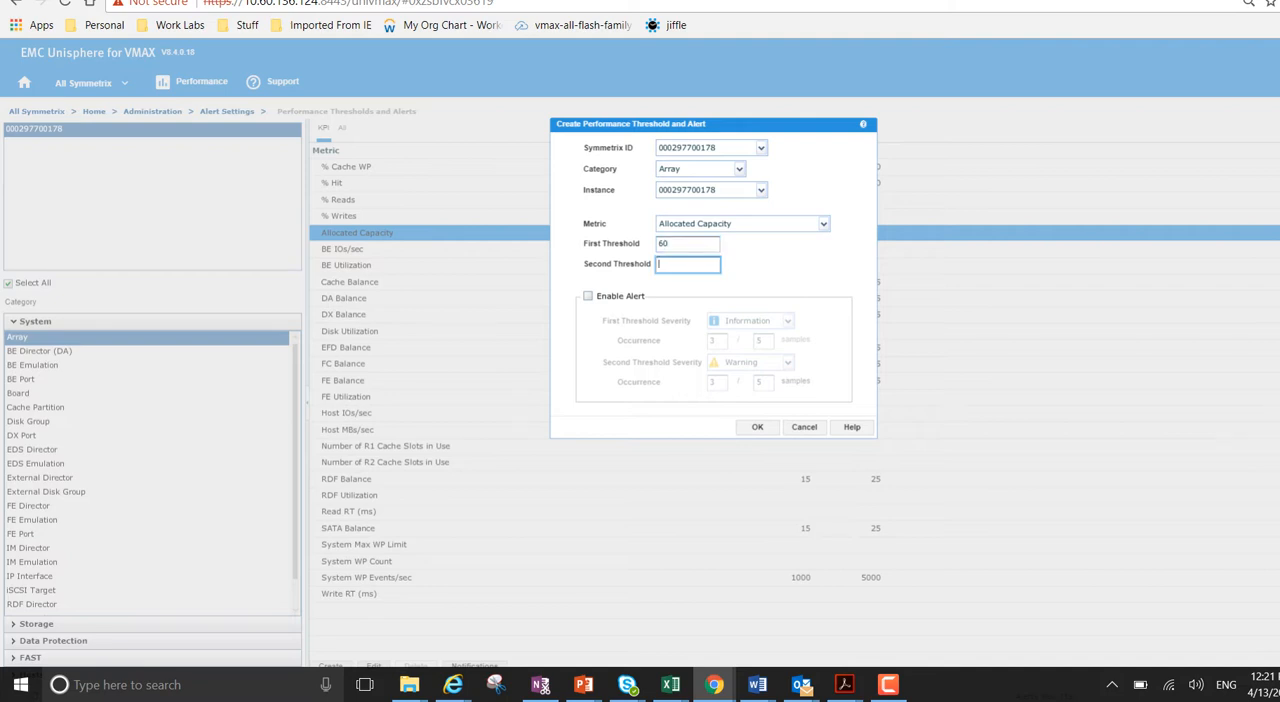
Enter 80 as the second threshold and enable alerts
{"action": "type", "text": "8"}
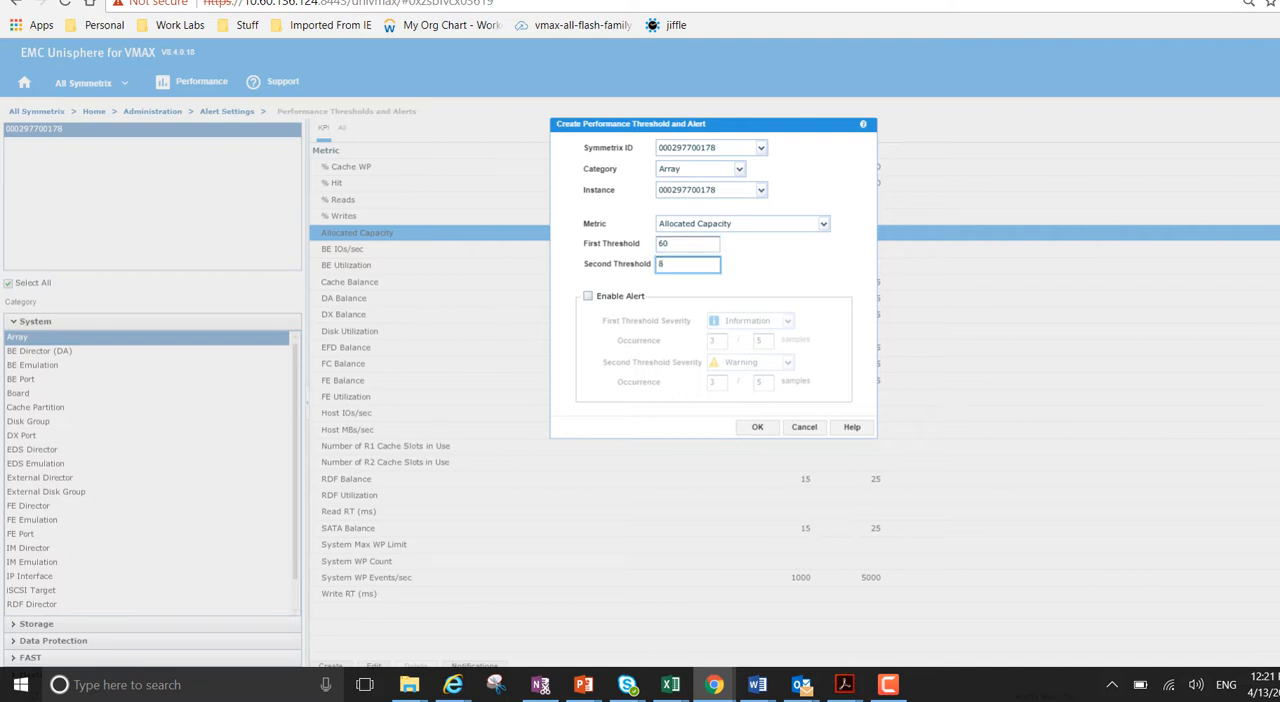
{"action": "type", "text": "80"}
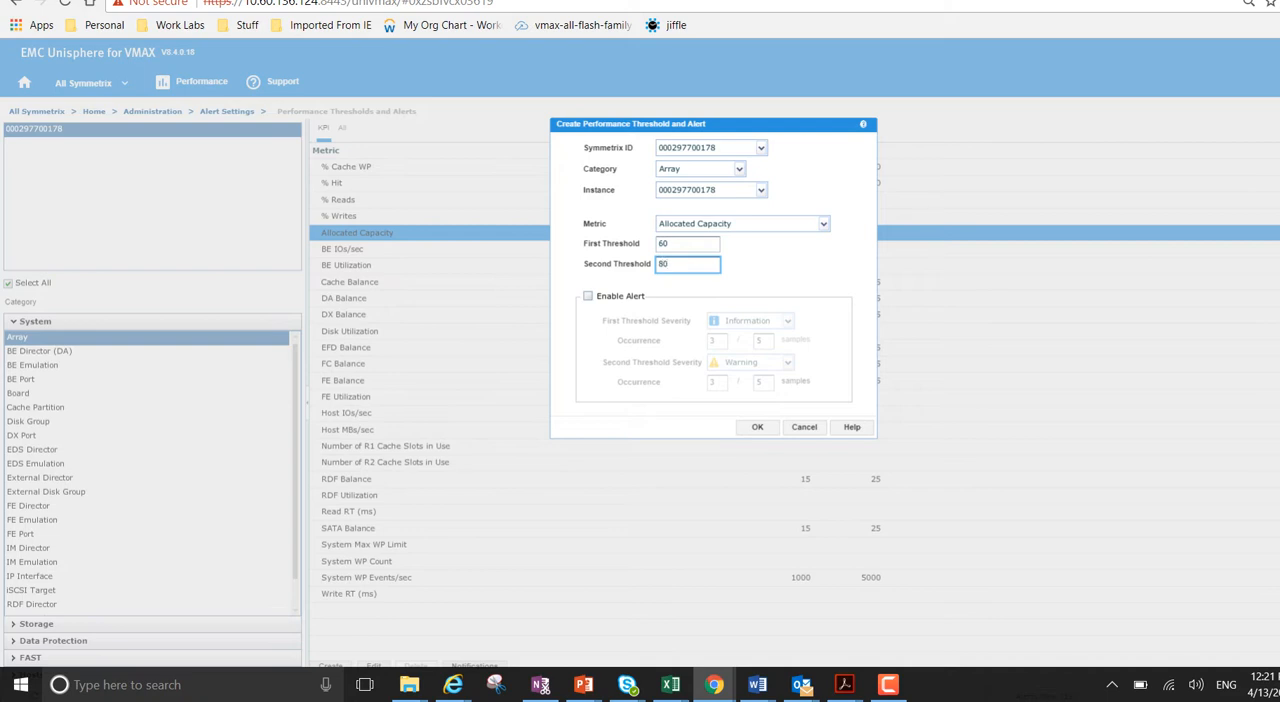
{"action": "left_click", "coordinate": [588, 296]}
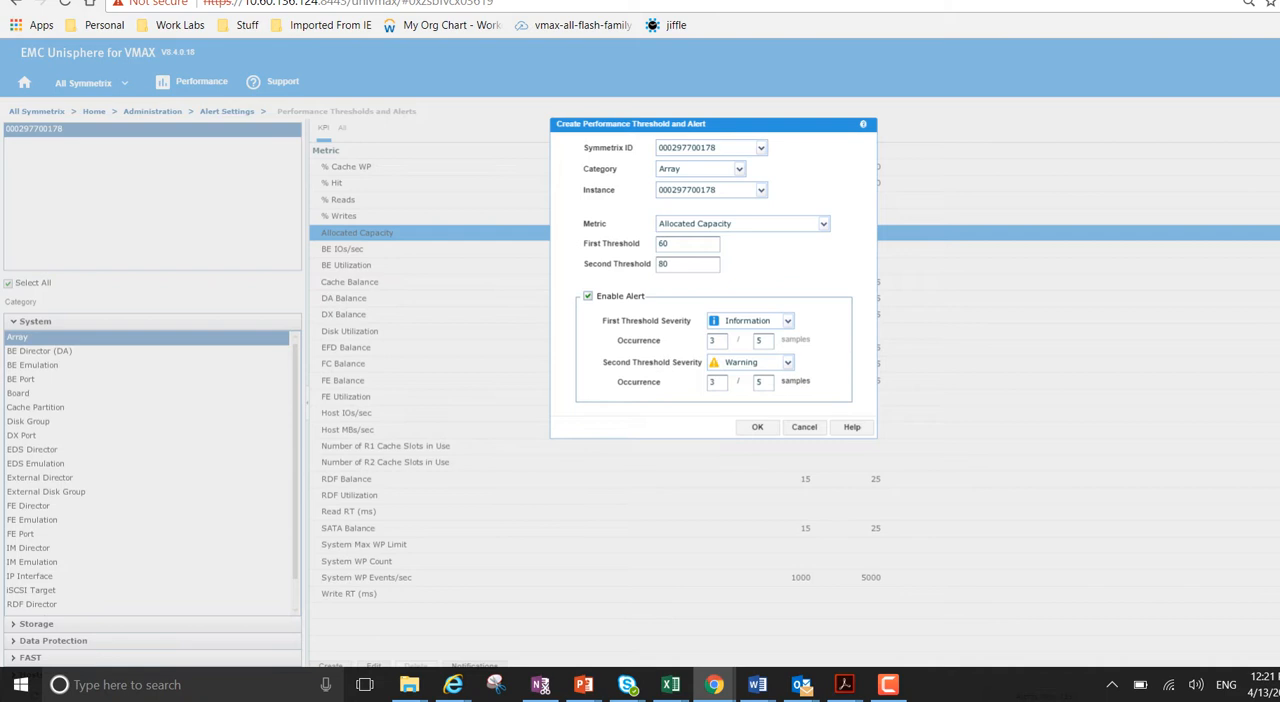
Set first threshold severity to Warning and second to Critical
{"action": "left_click", "coordinate": [788, 320]}
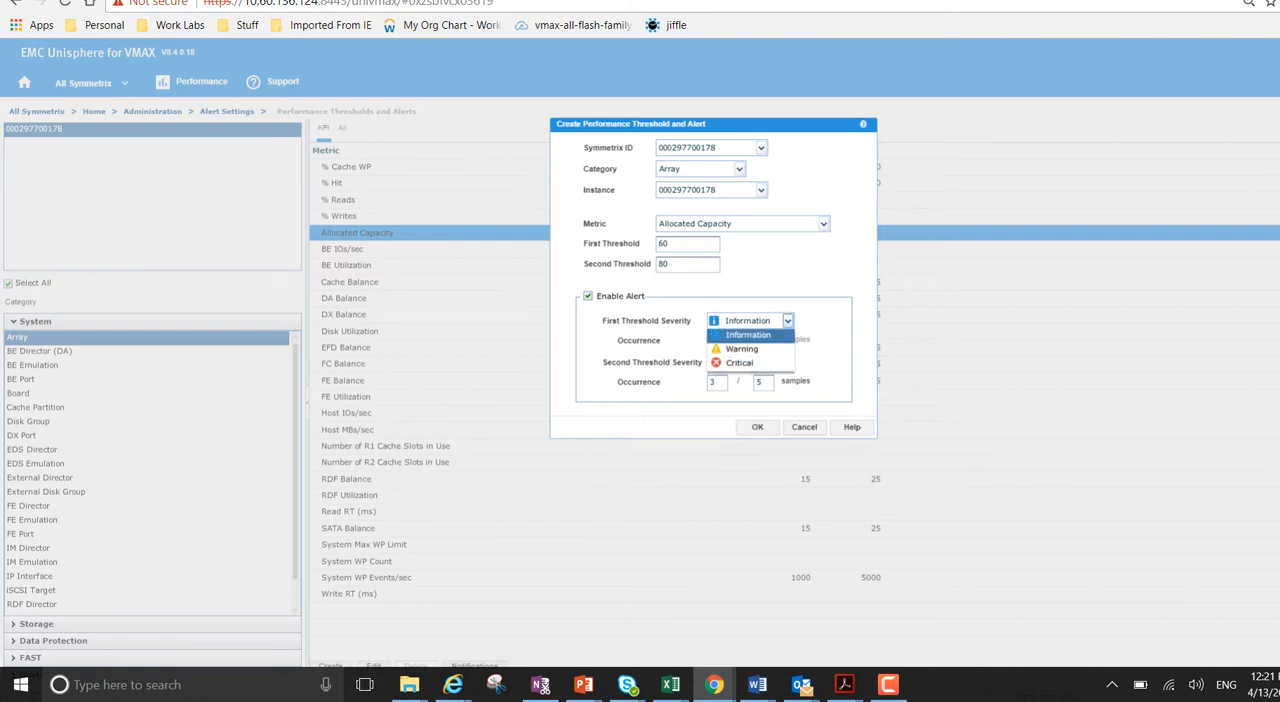
{"action": "left_click", "coordinate": [742, 348]}
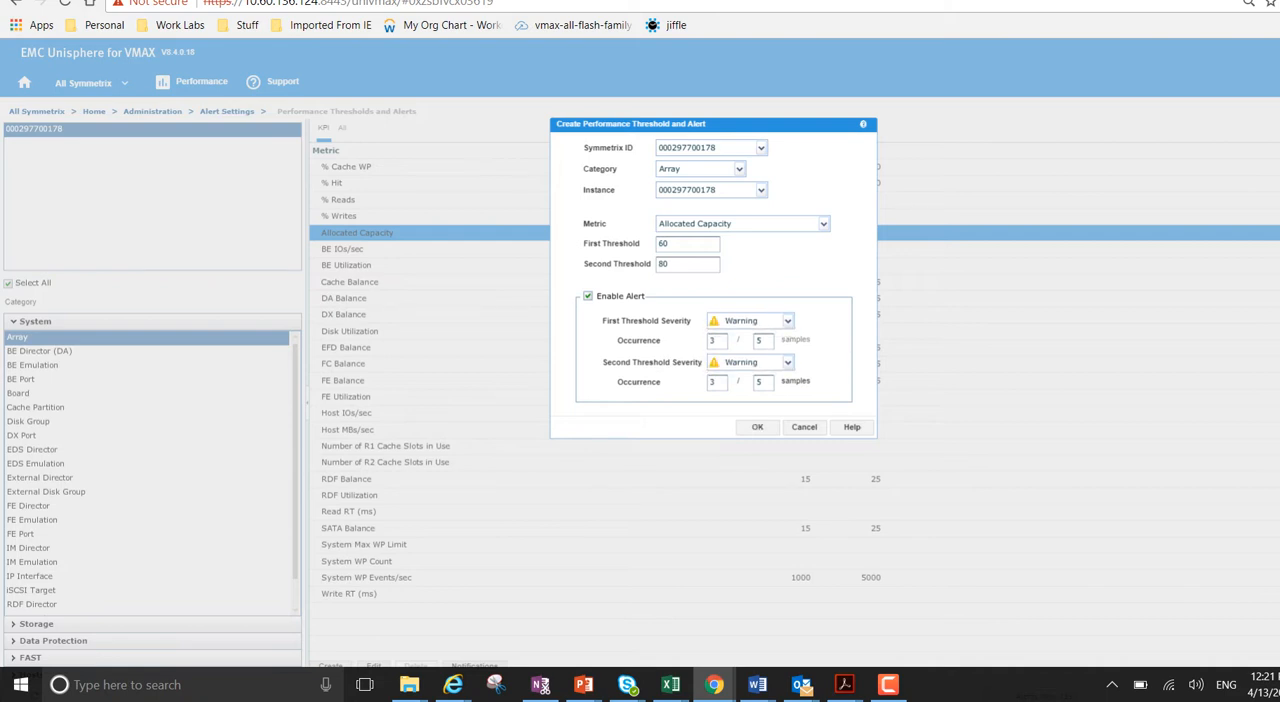
{"action": "left_click", "coordinate": [788, 362]}
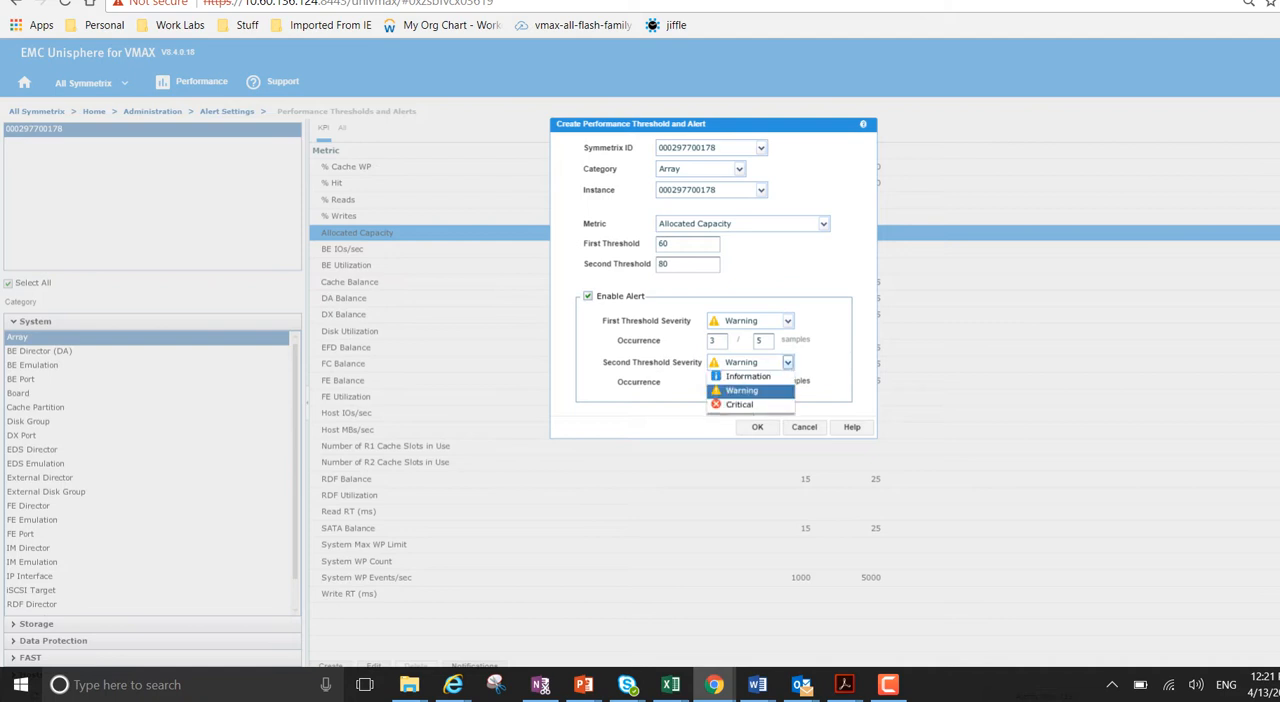
{"action": "left_click", "coordinate": [740, 404]}
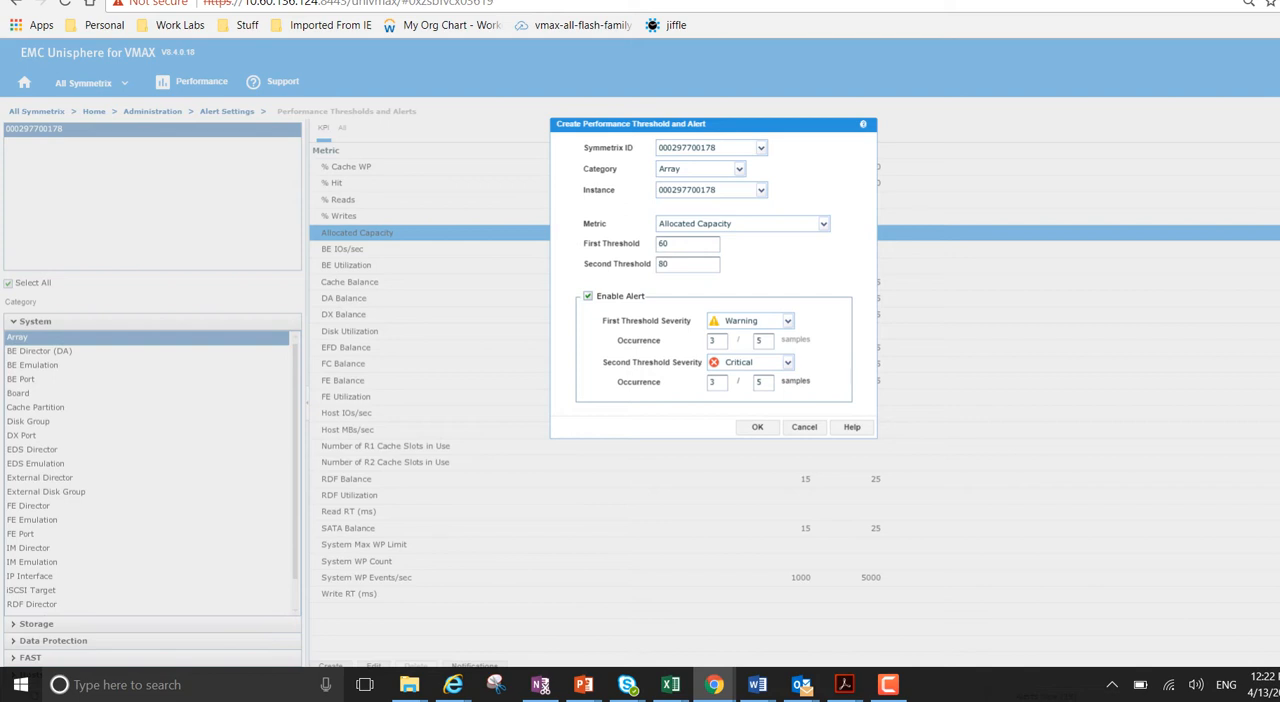
Save the threshold and expand Allocated Capacity to show the array's 60 Warning / 80 Critical row
{"action": "left_click", "coordinate": [756, 428]}
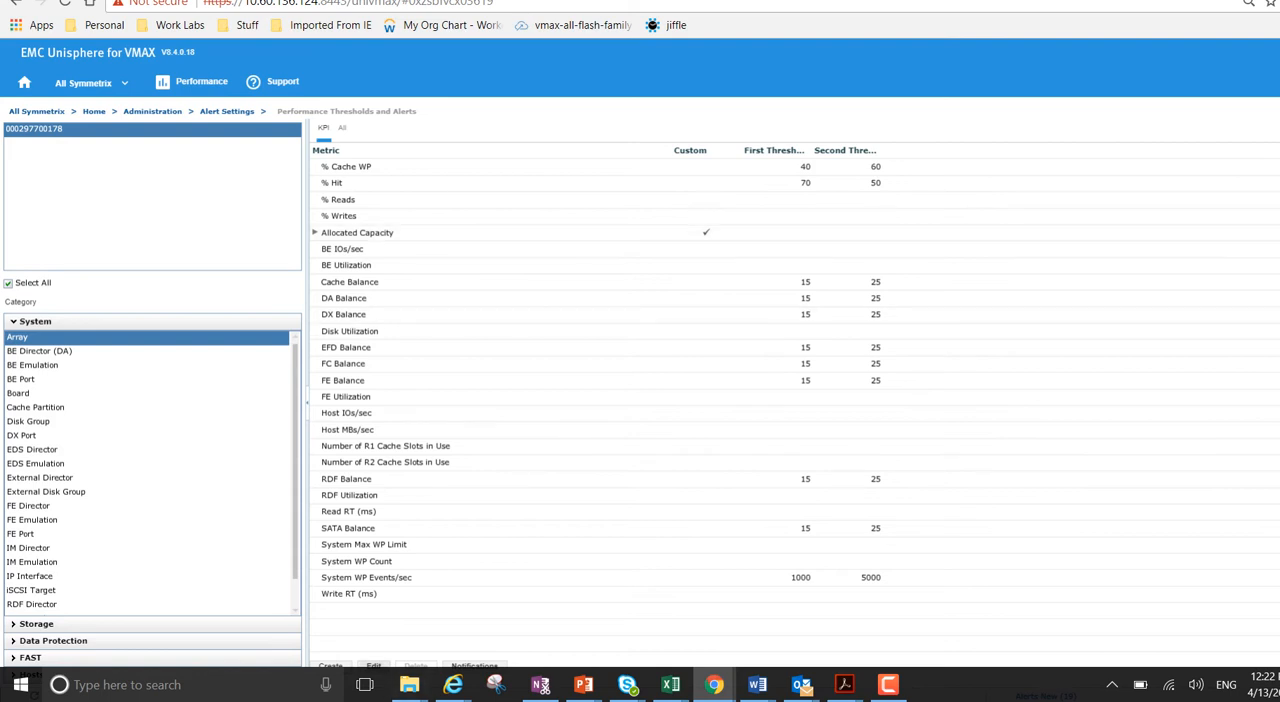
{"action": "left_click", "coordinate": [372, 664]}
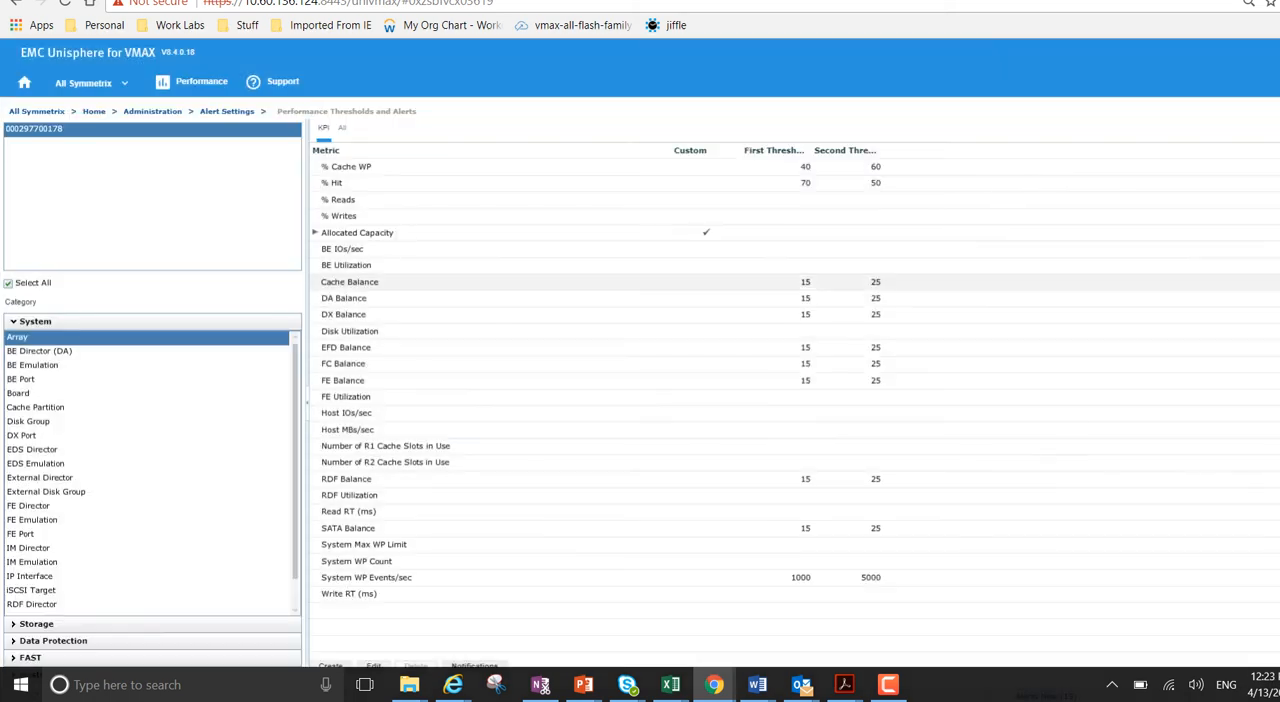
{"action": "left_click", "coordinate": [316, 232]}
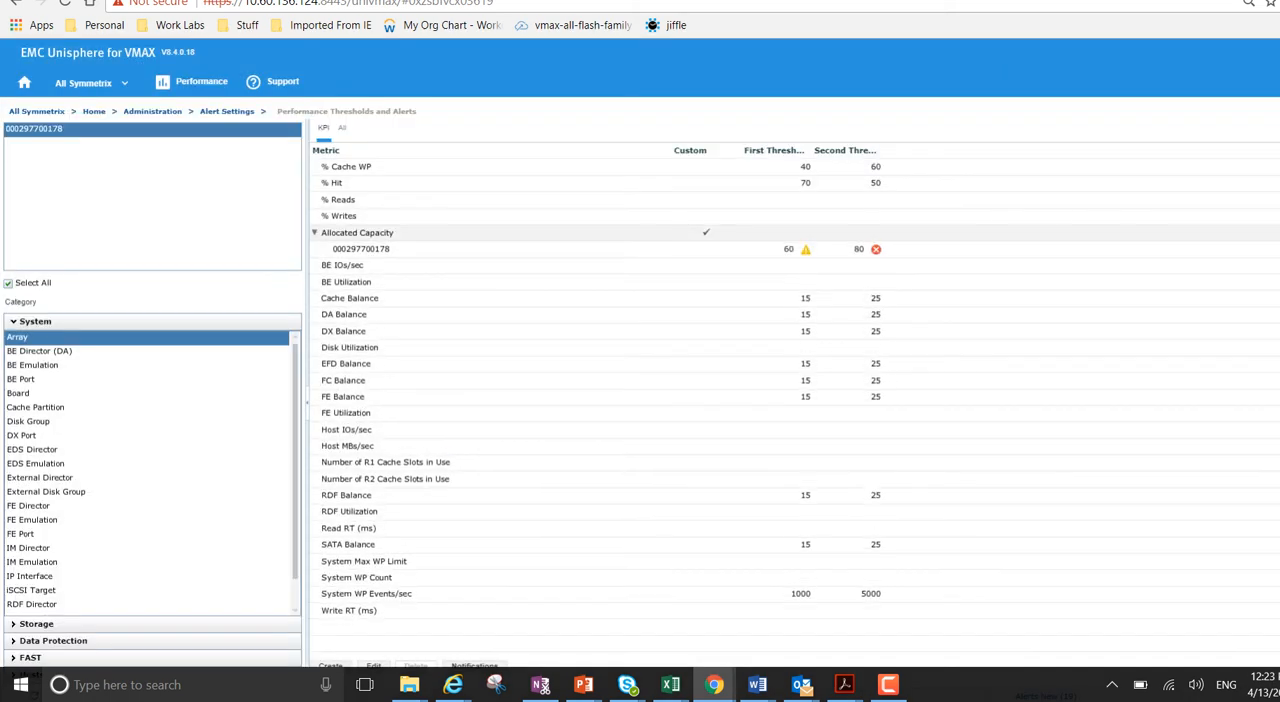
{"action": "left_click", "coordinate": [360, 248]}
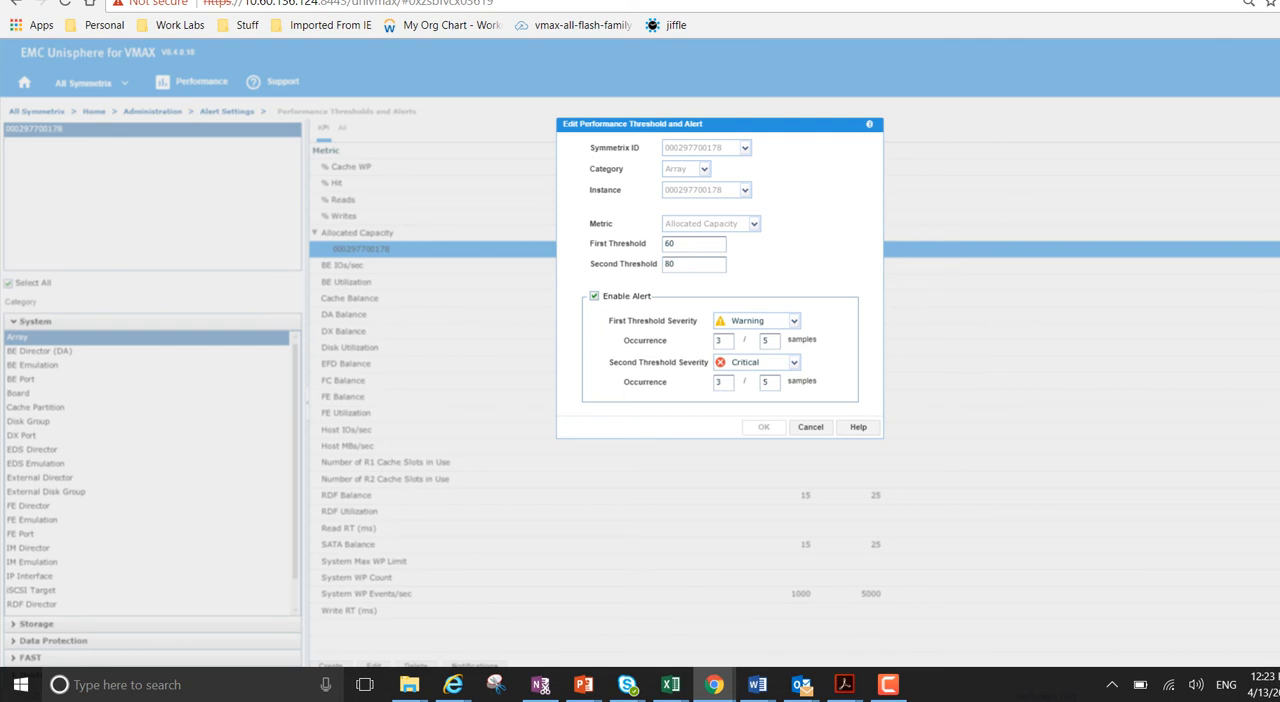
{"action": "left_click", "coordinate": [764, 428]}
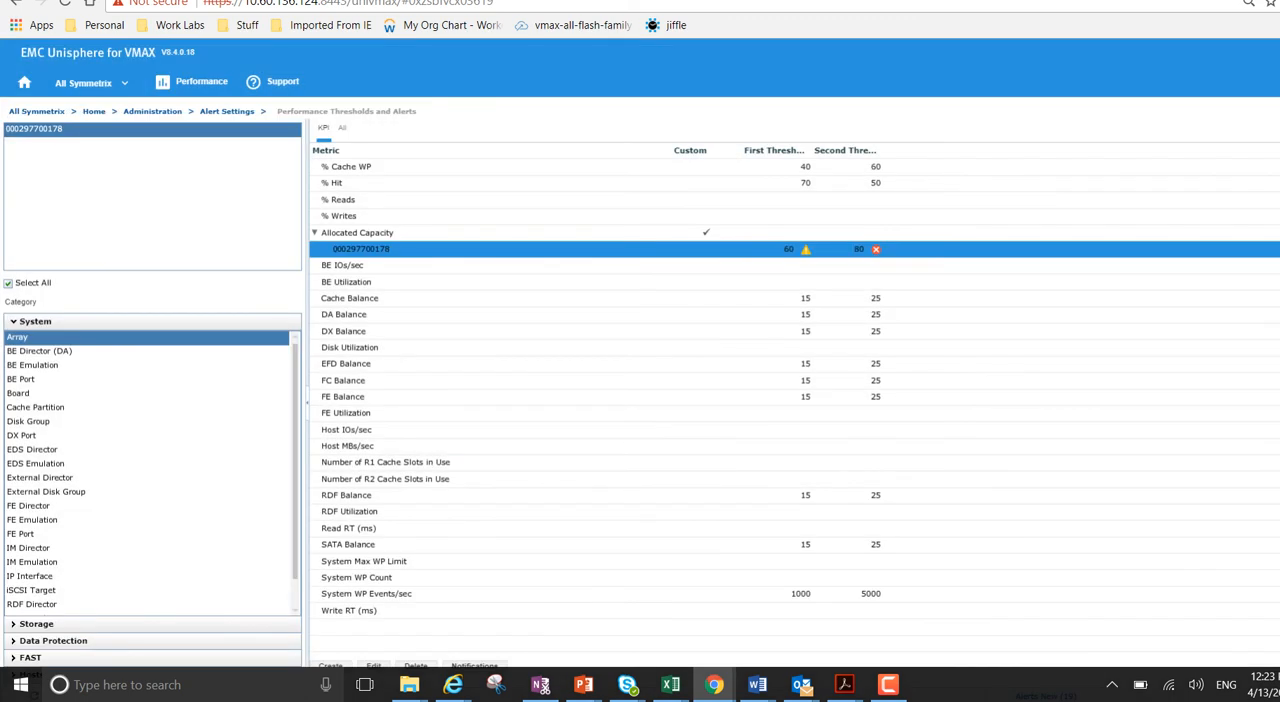